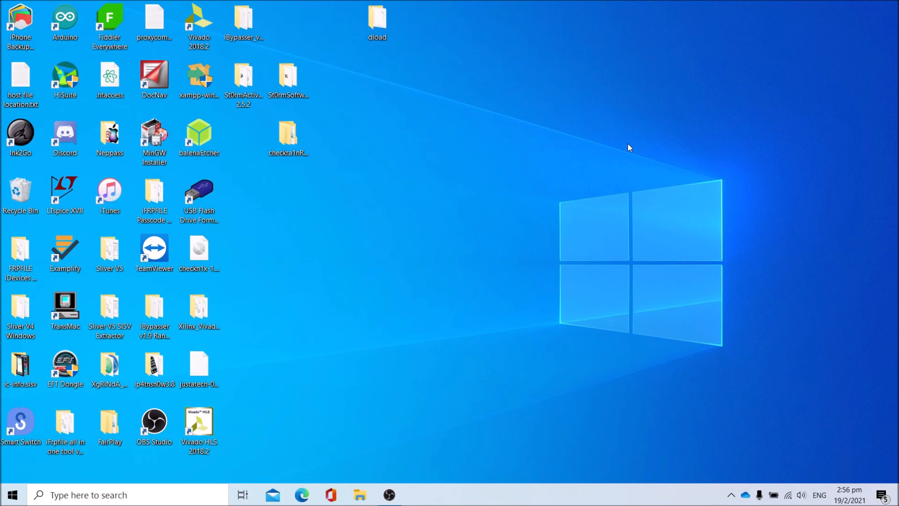
mouse_move(633, 146)
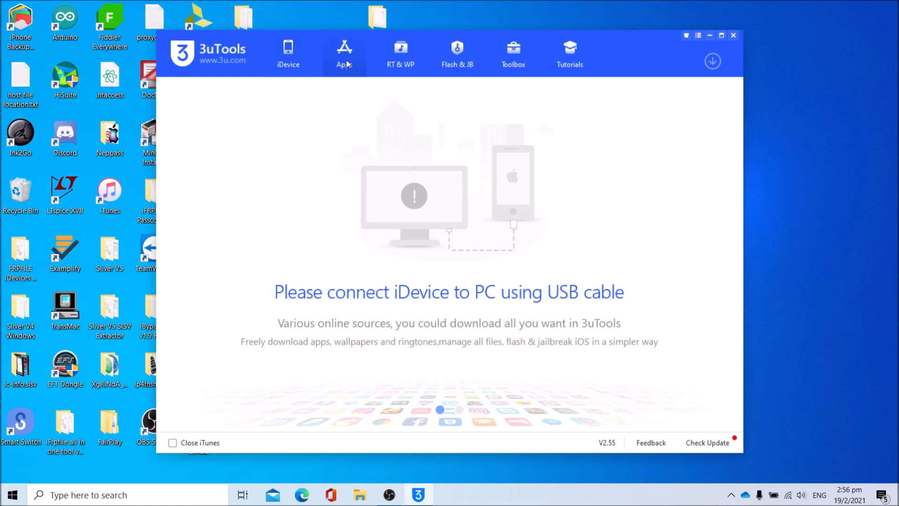
- Bind the Apple ID 'olithere' in the Apps section and confirm the success message
left_click(344, 52)
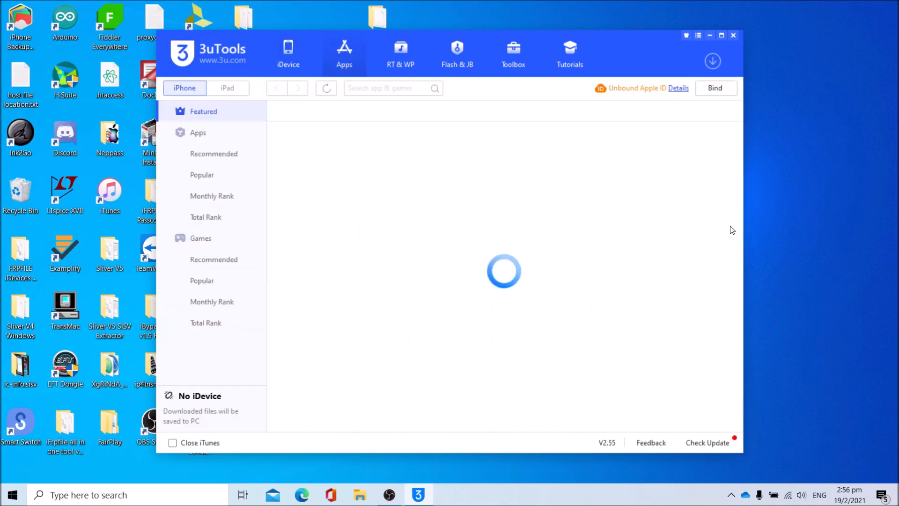
left_click(715, 88)
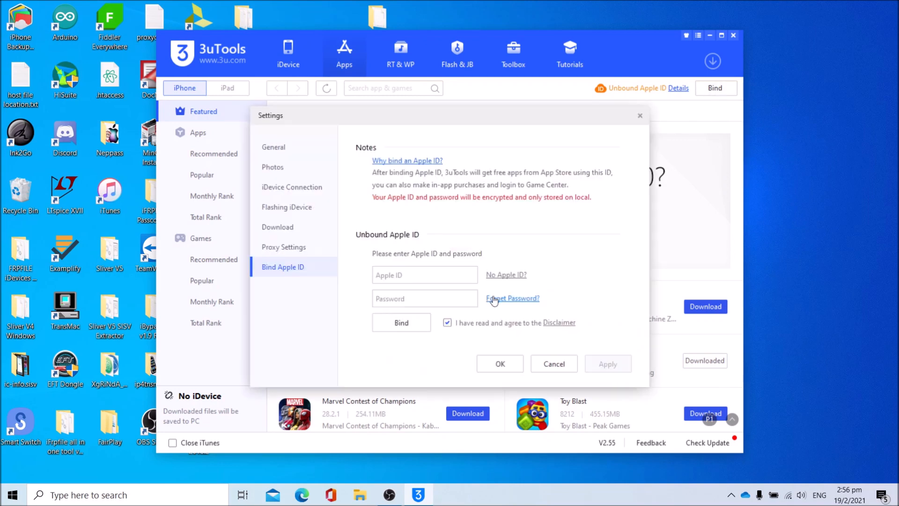
left_click(424, 275)
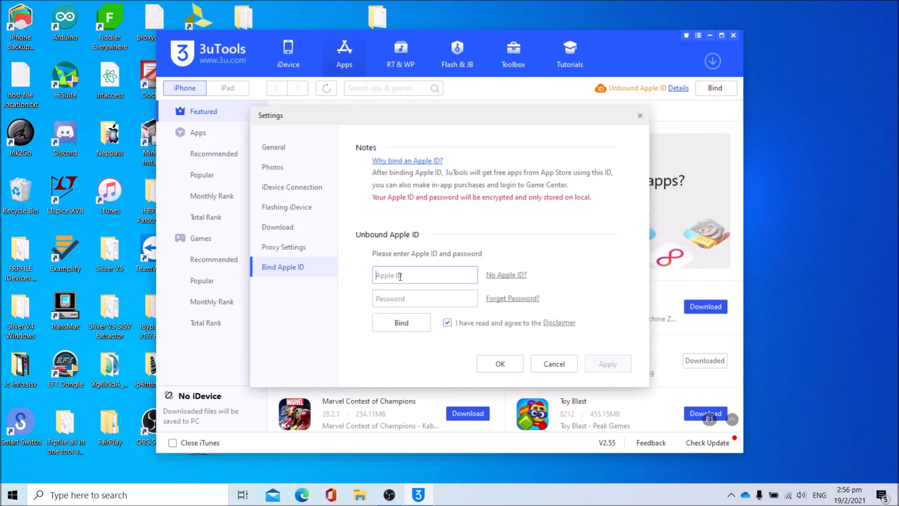
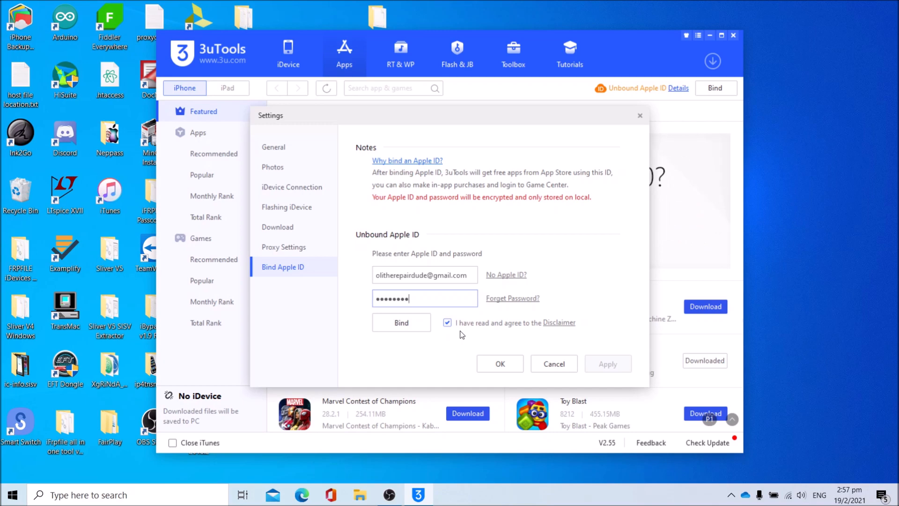
left_click(400, 322)
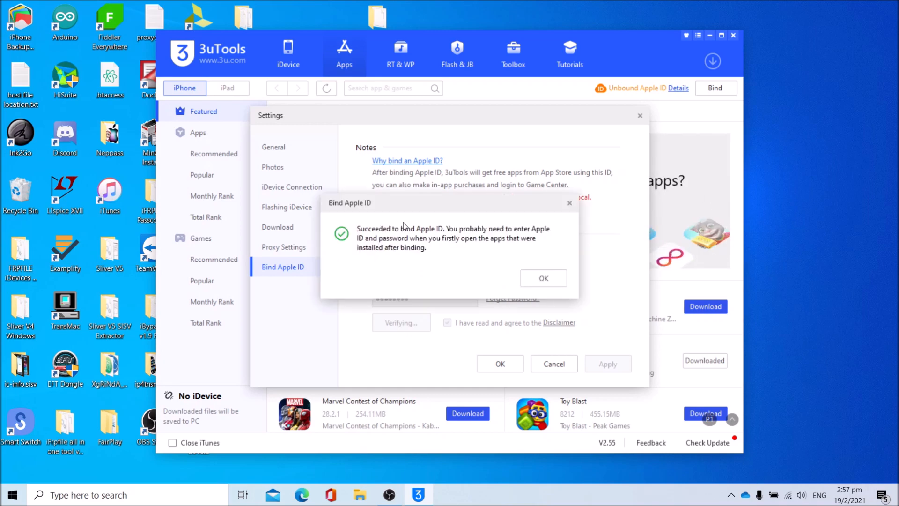
left_click(542, 278)
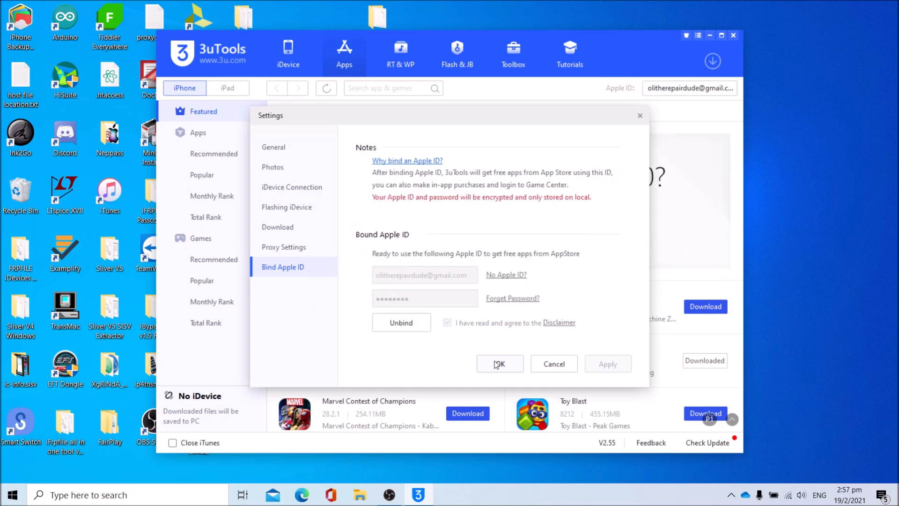
mouse_move(498, 365)
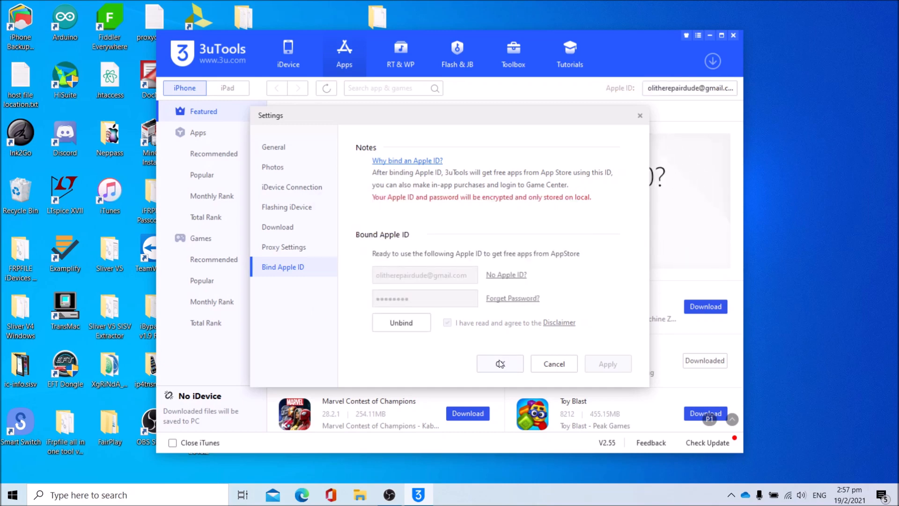
- Search the app store for 'toy' and start downloading Toy Blast
left_click(552, 363)
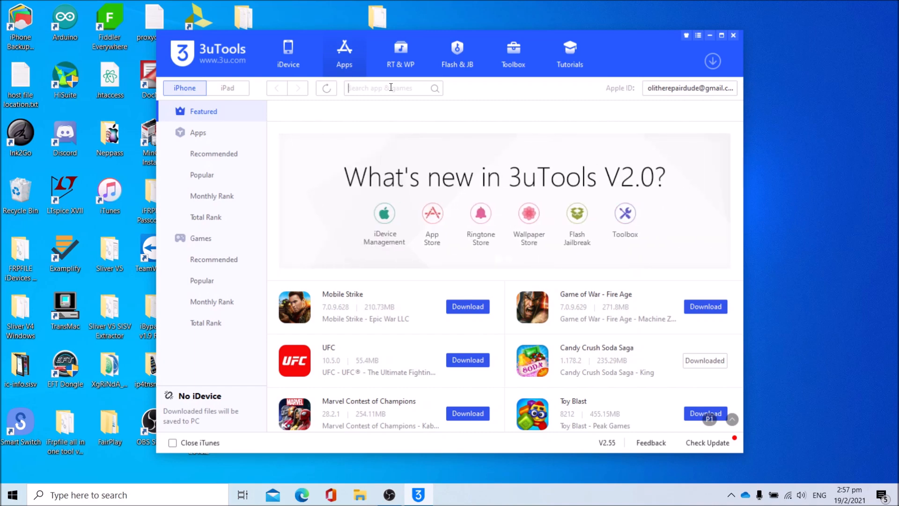
type("toy blast")
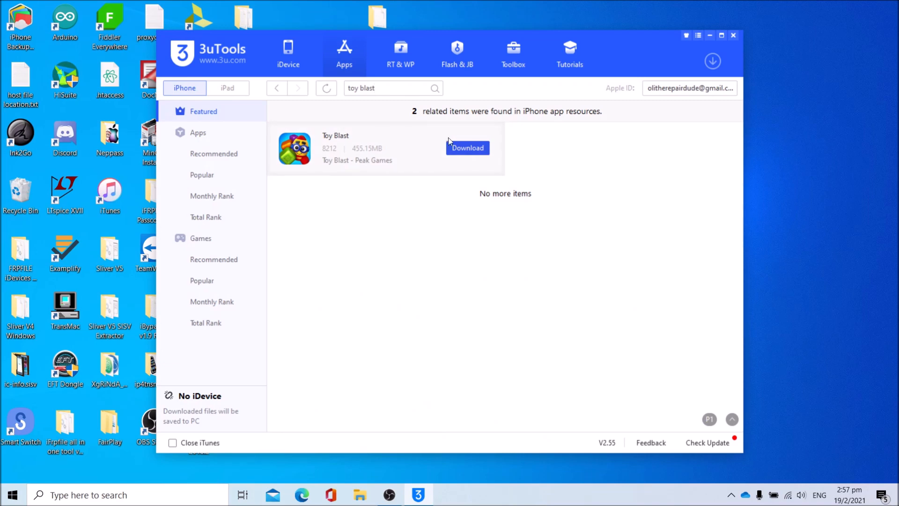
left_click(467, 147)
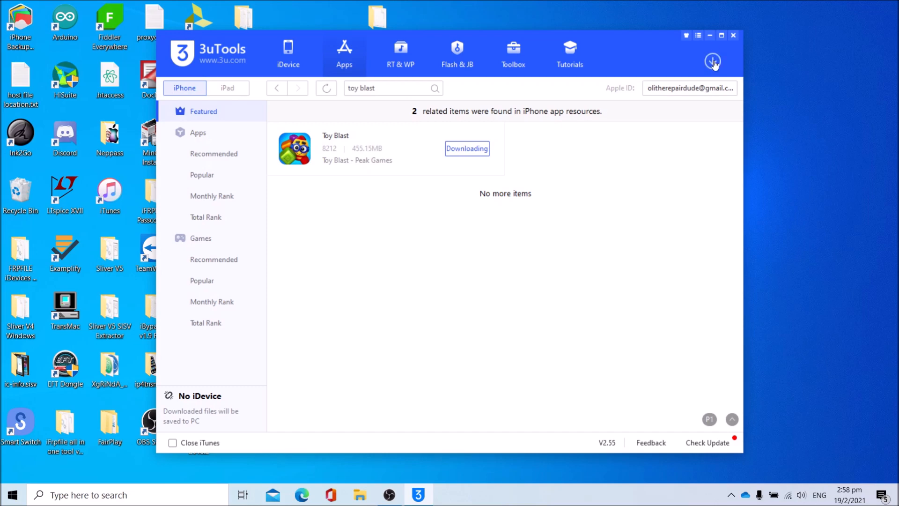
- Show the Downloads window, which lists no pending tasks
left_click(712, 61)
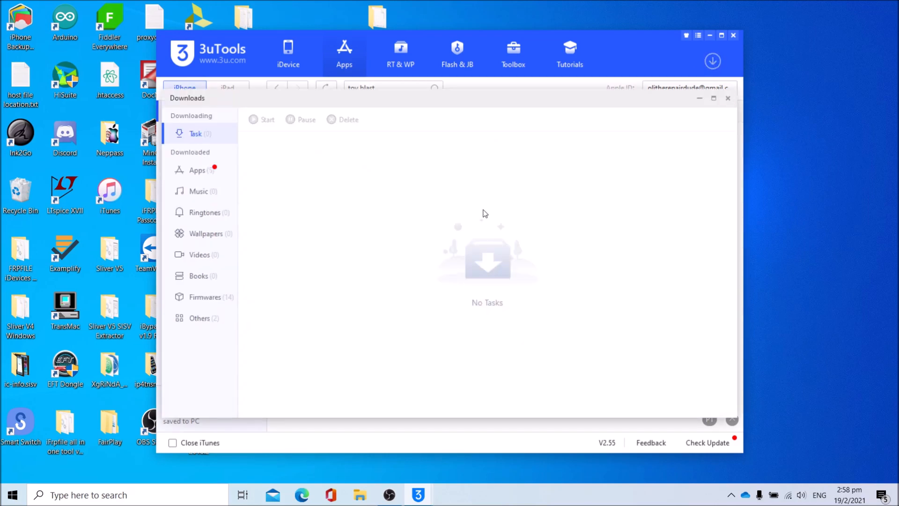
mouse_move(551, 227)
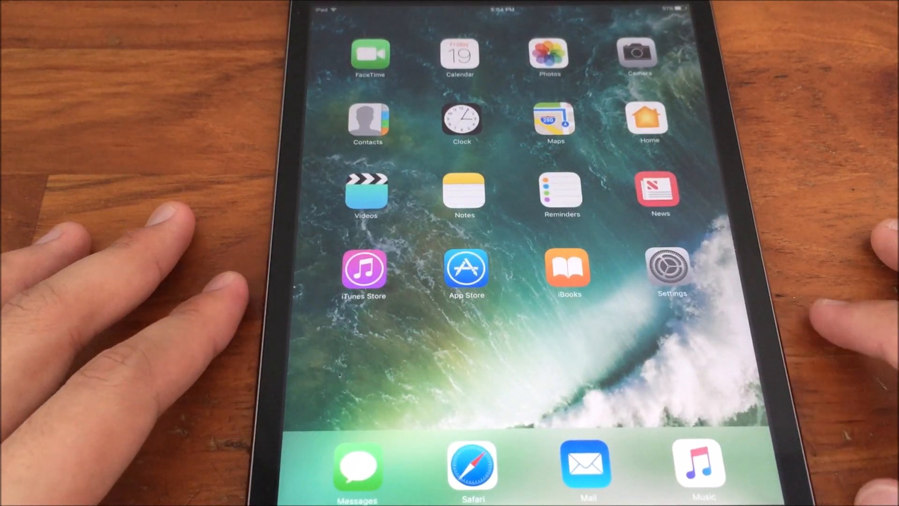
- Sign the iPad into iTunes & App Store with the Apple ID, accepting the United States store
left_click(667, 268)
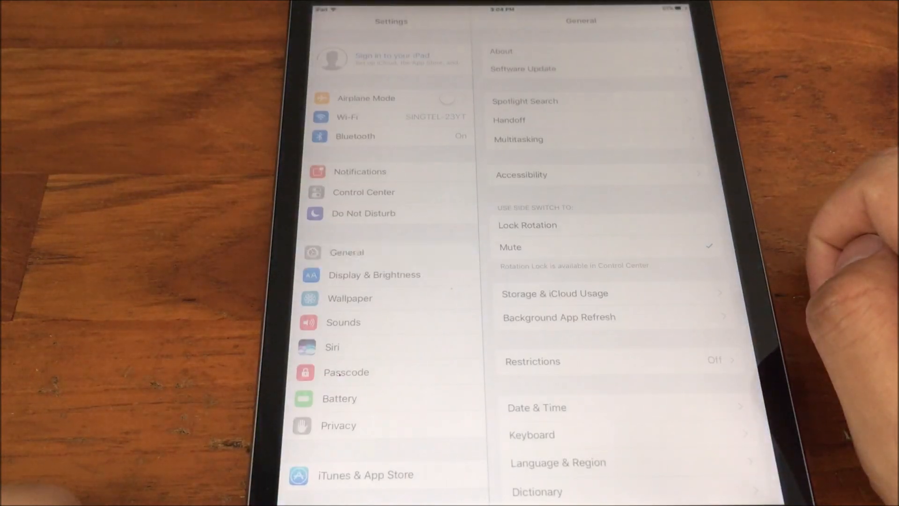
left_click(366, 474)
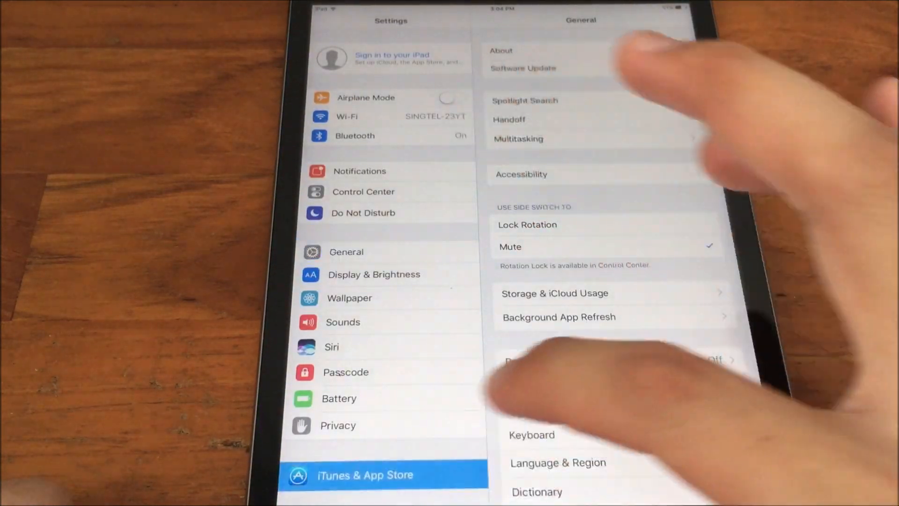
left_click(363, 474)
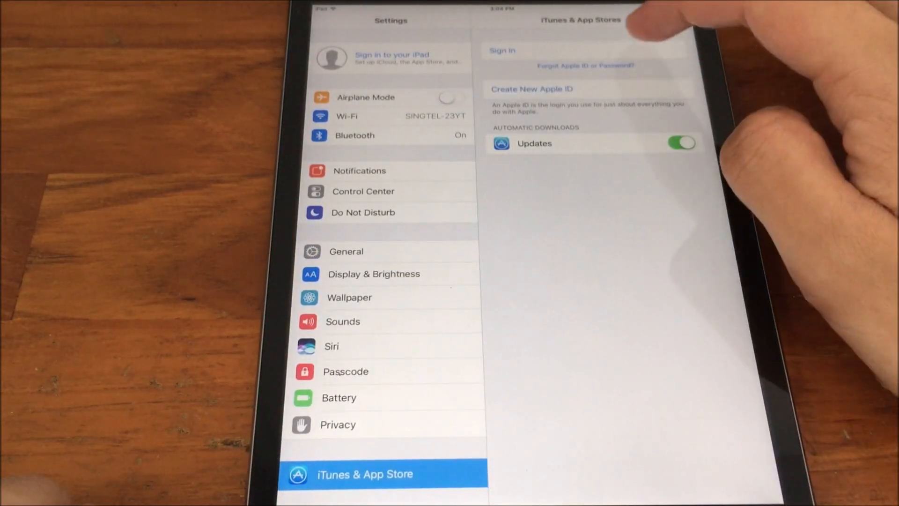
left_click(501, 50)
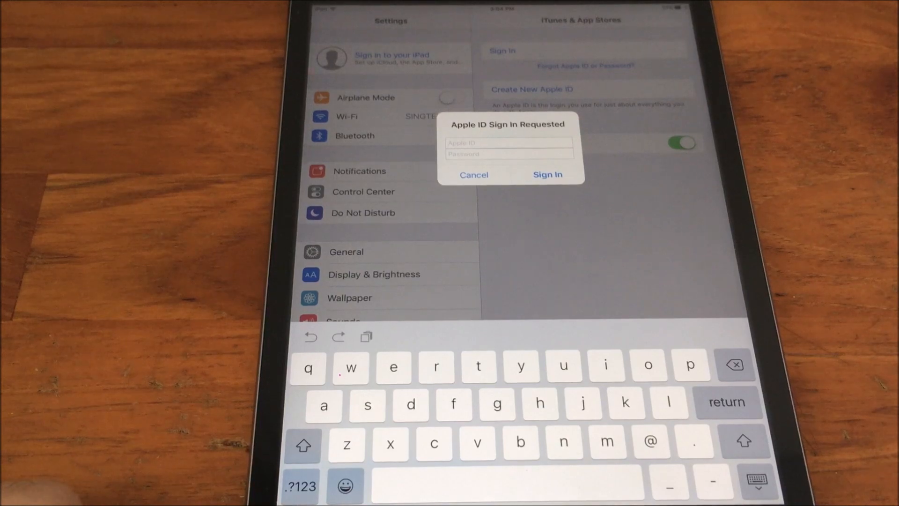
left_click(473, 174)
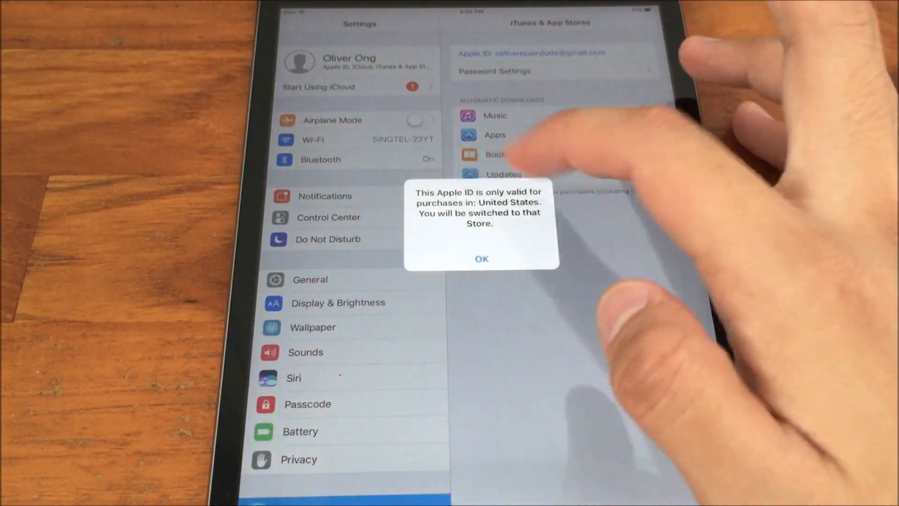
left_click(480, 259)
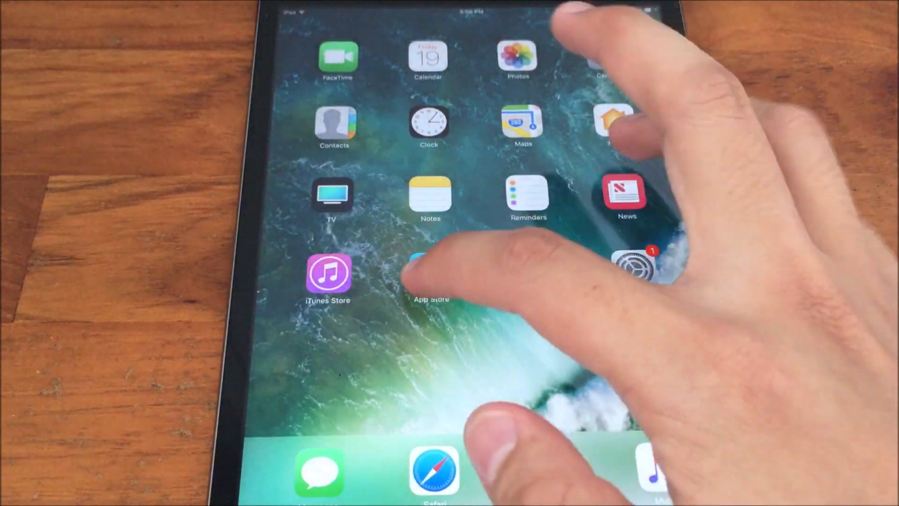
- Install Toy Blast from the App Store's Purchased list and launch it
left_click(430, 272)
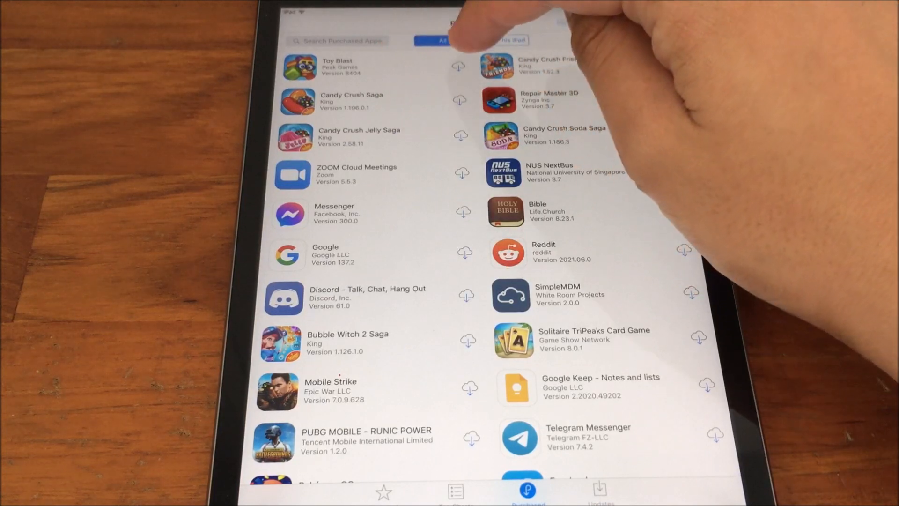
left_click(501, 40)
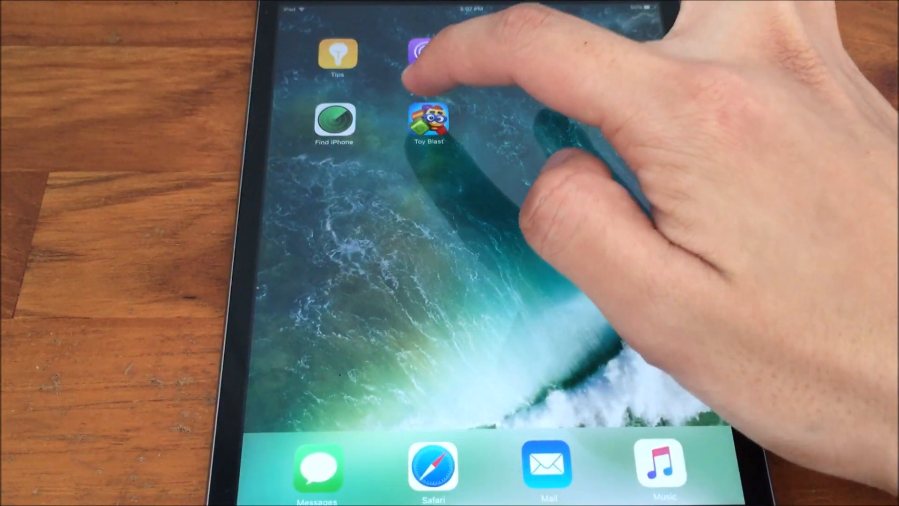
left_click(427, 51)
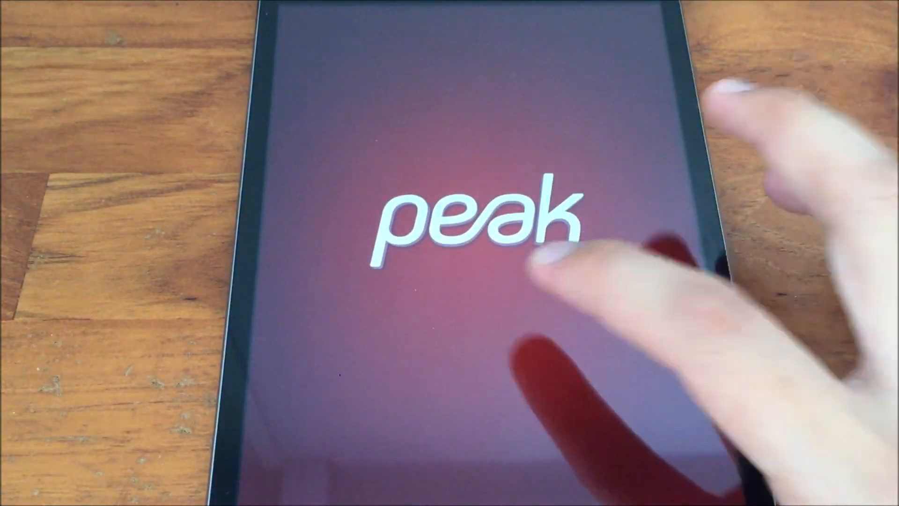